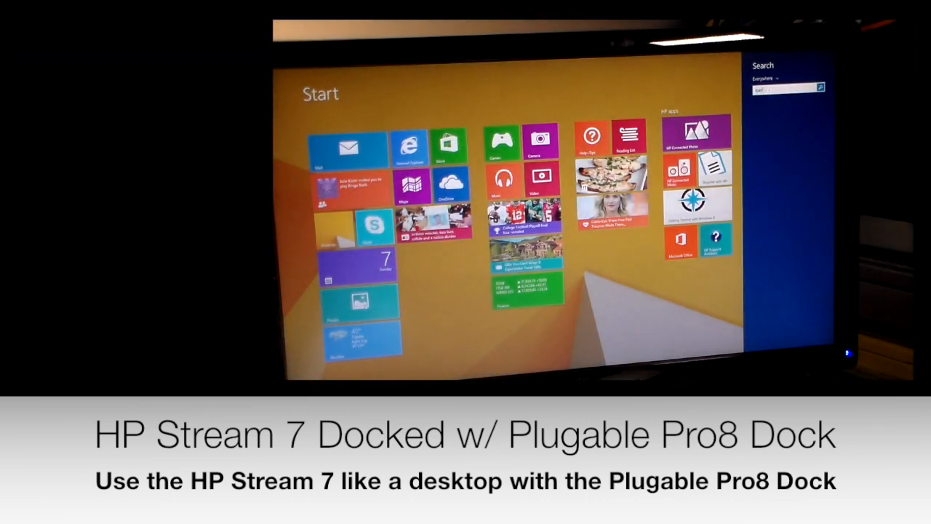
{"action": "type", "text": "ba"}
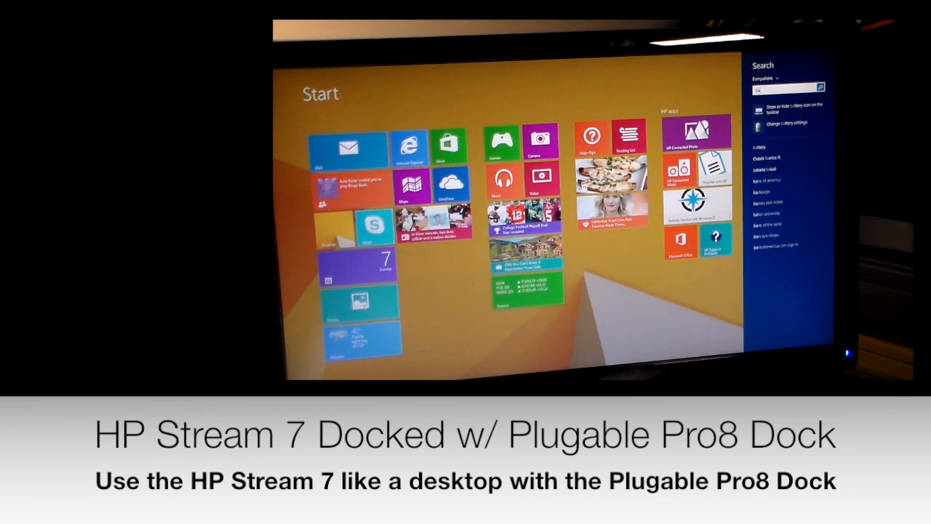